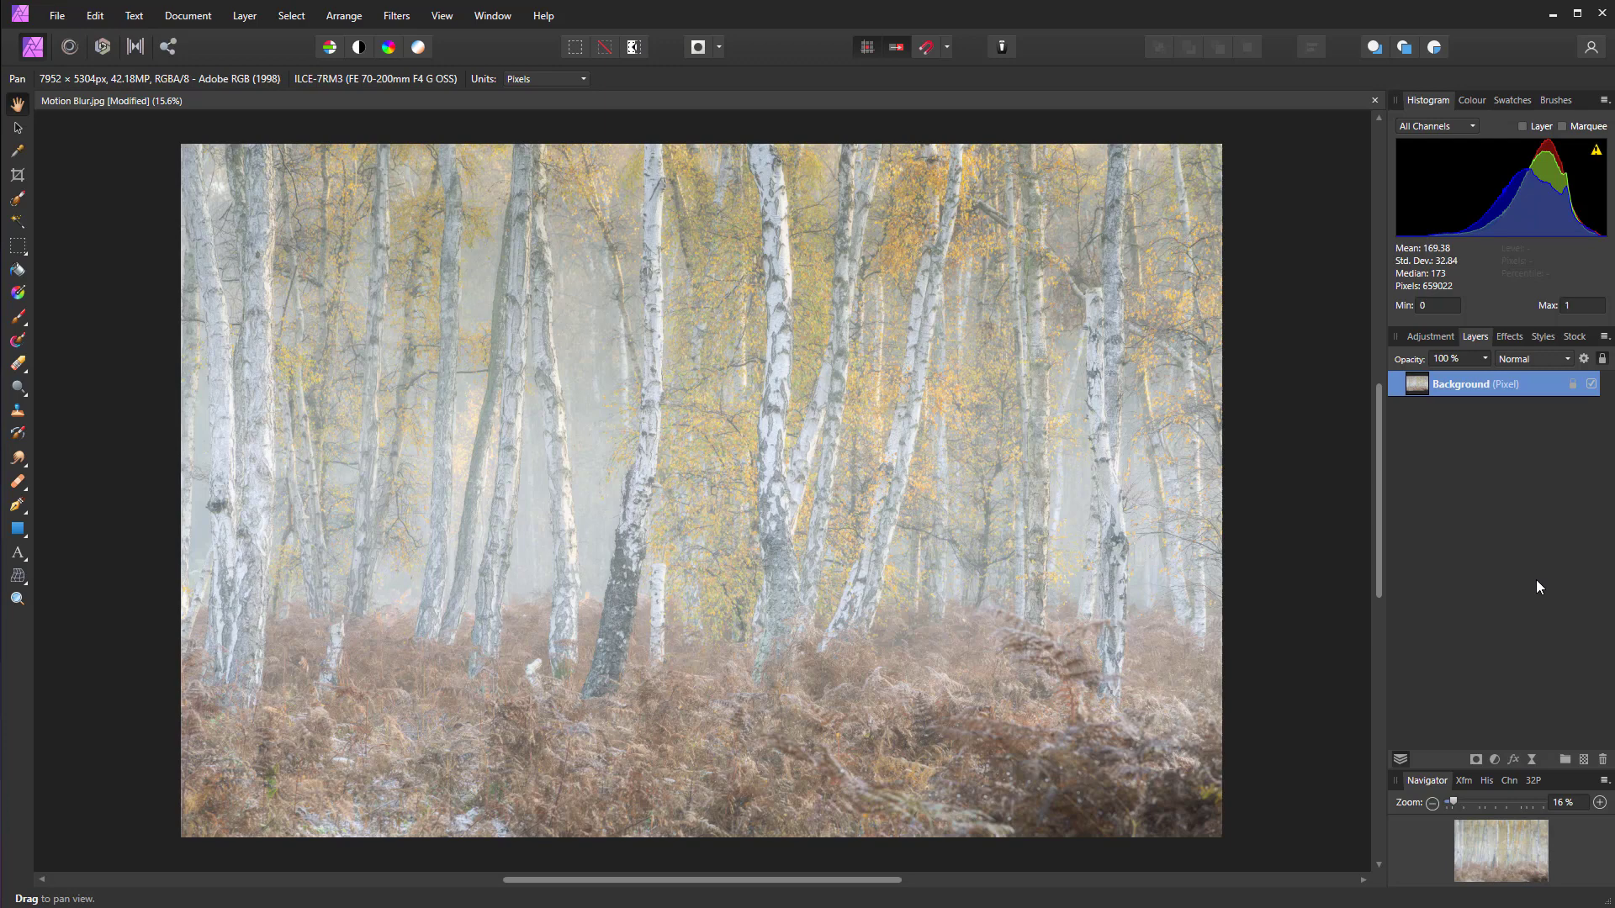
pyautogui.moveTo(1533, 759)
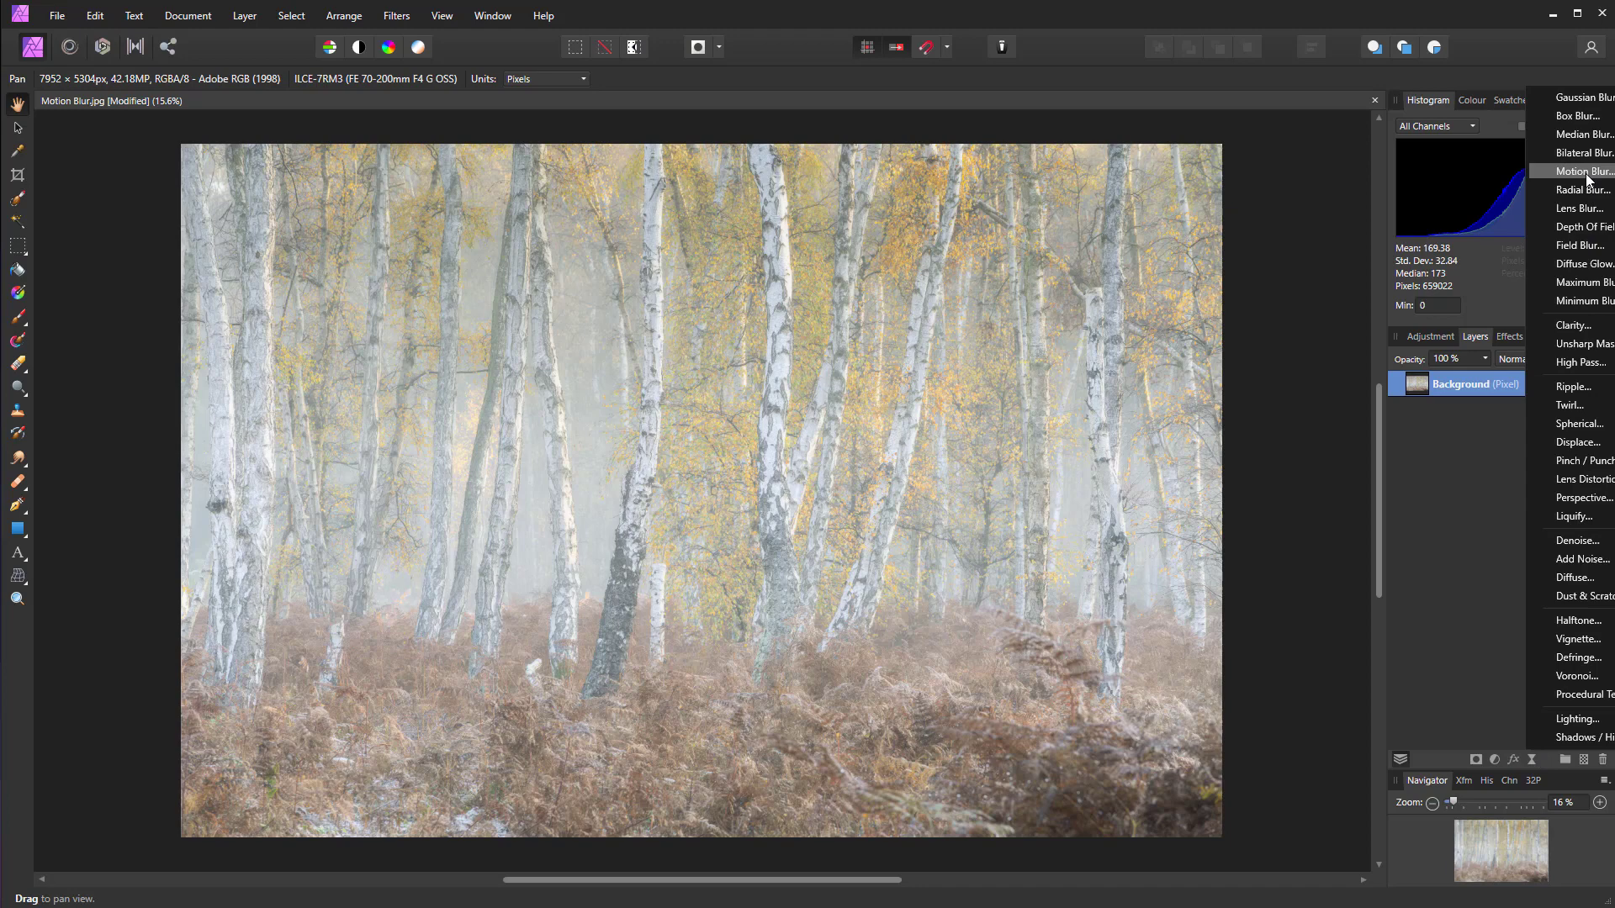
# - Add a live Motion Blur at 90° rotation with a 500 px radius for vertical streaks
pyautogui.click(1581, 172)
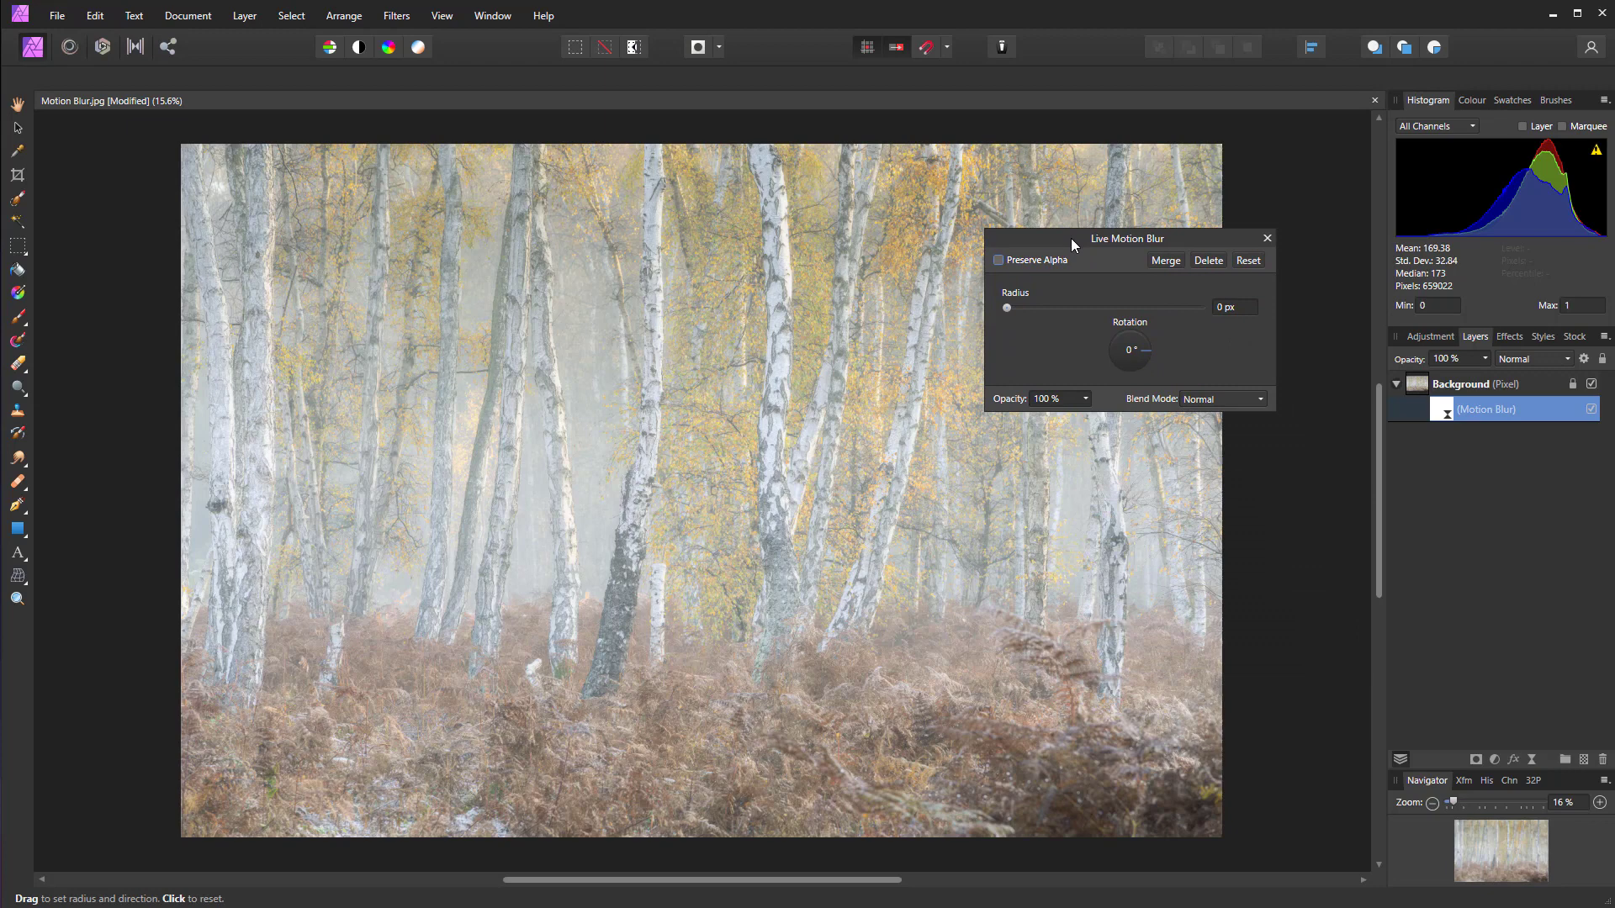
pyautogui.moveTo(1129, 349); pyautogui.dragTo(1141, 340)
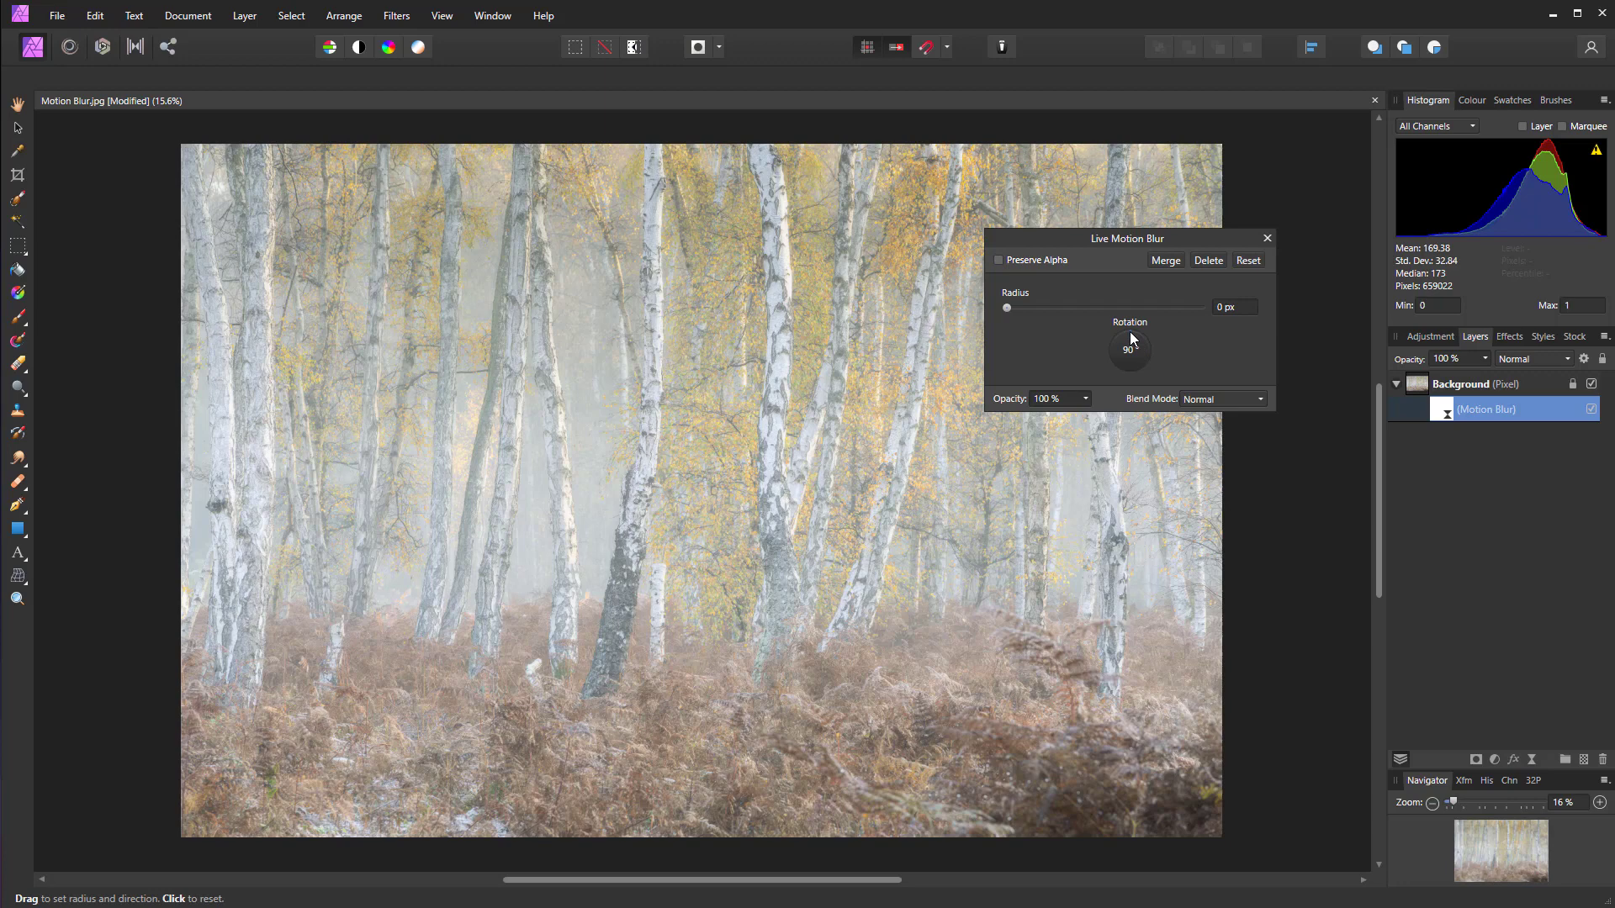
pyautogui.moveTo(1006, 308); pyautogui.dragTo(1198, 307)
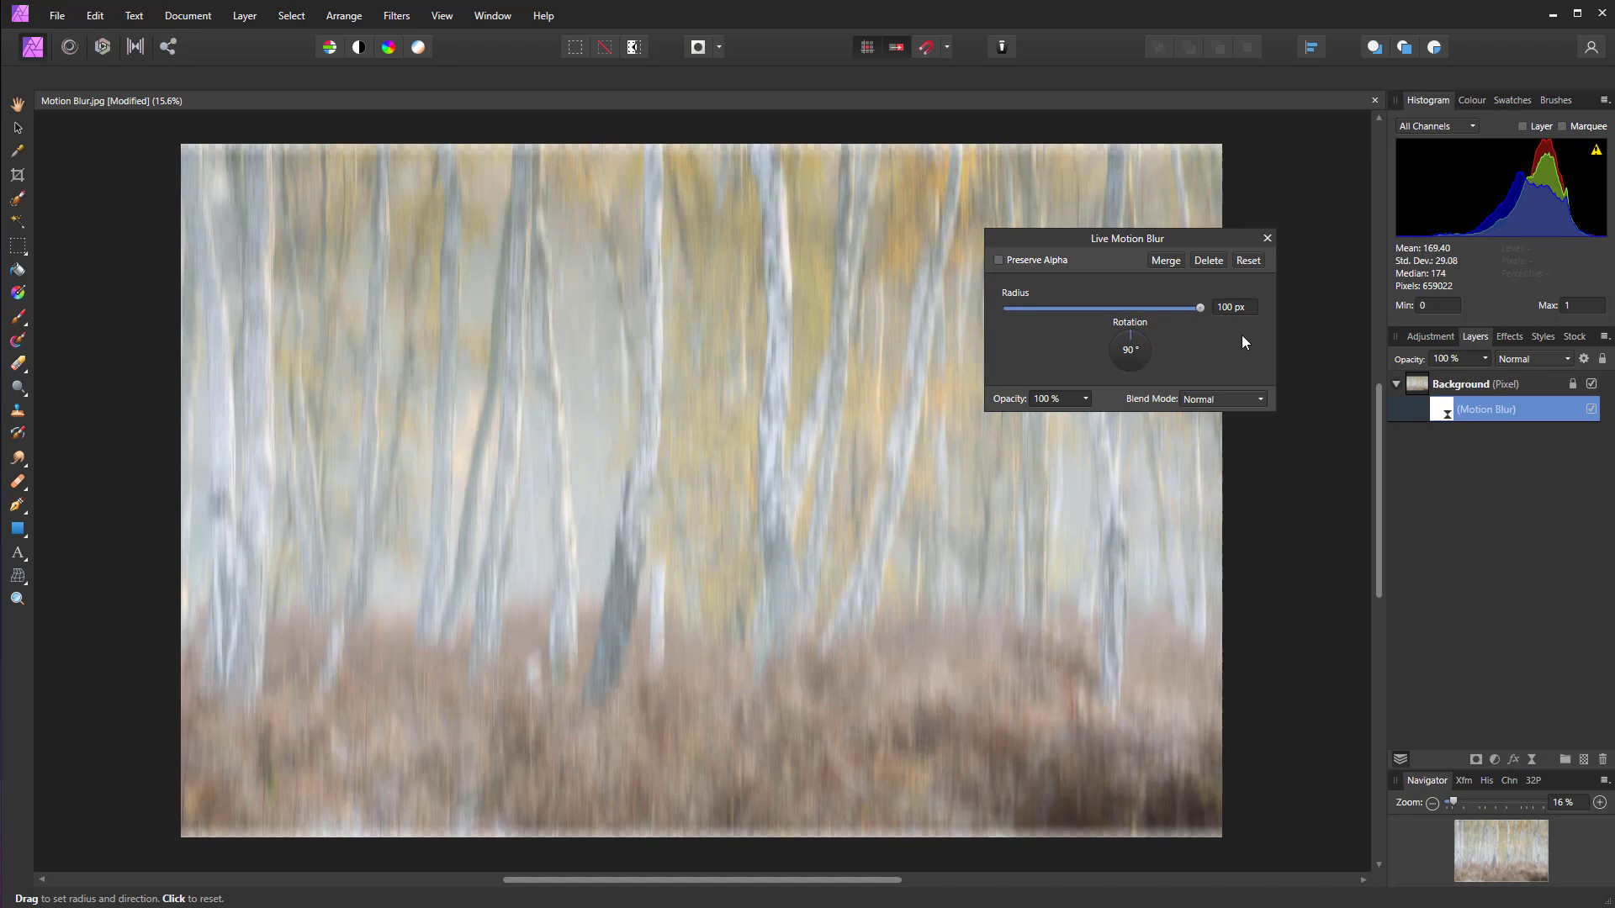
pyautogui.moveTo(1241, 315)
pyautogui.write('500')
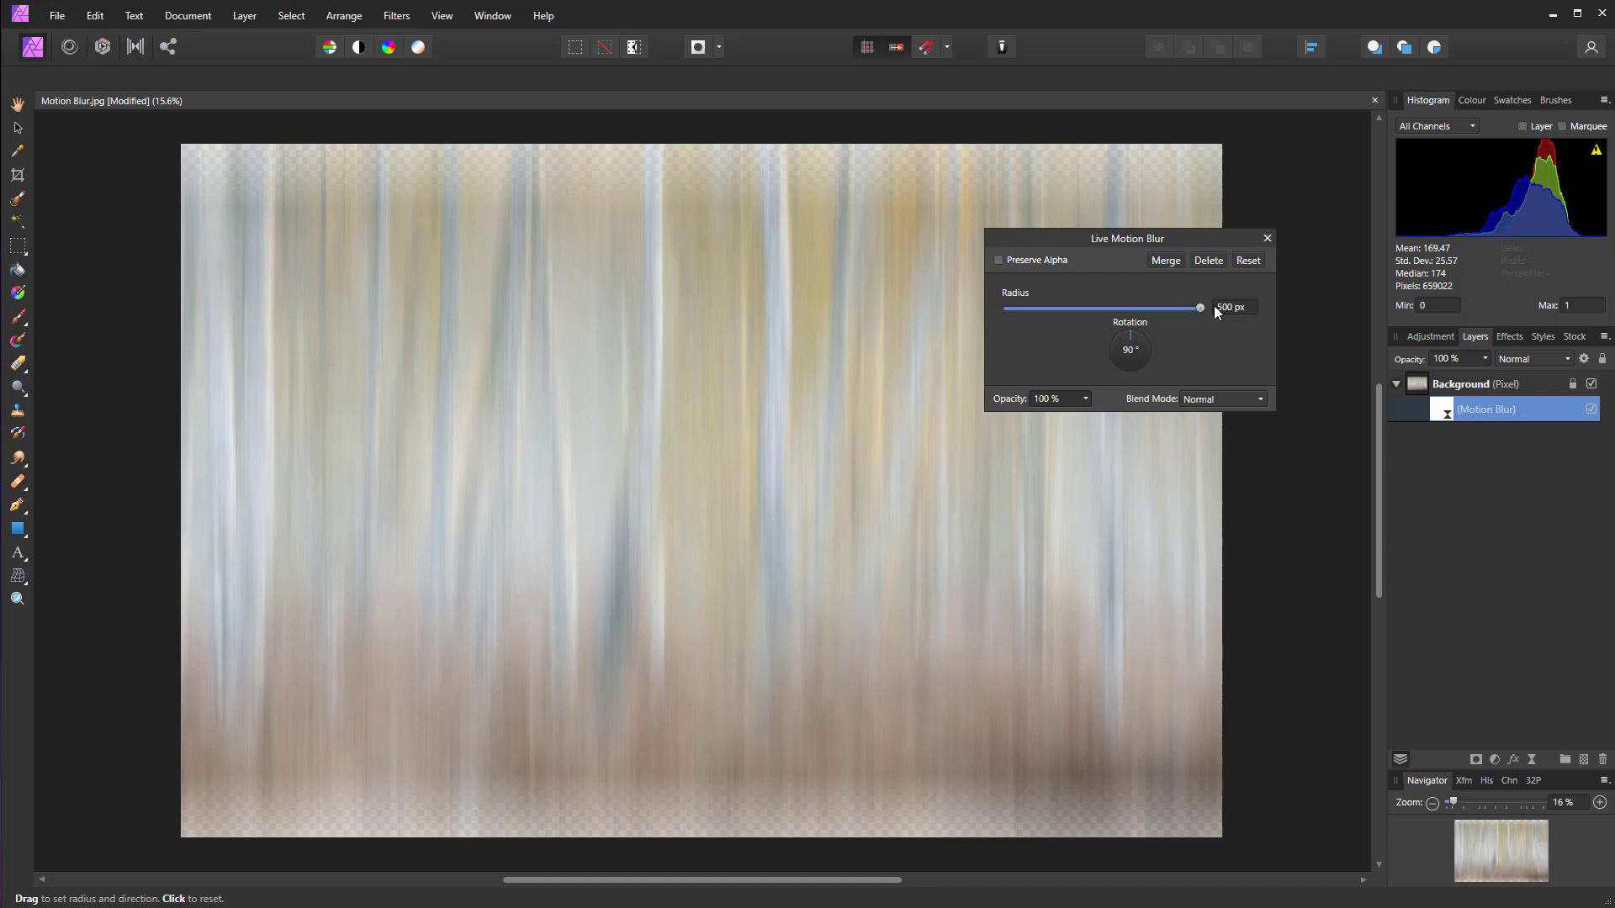
pyautogui.moveTo(830, 831)
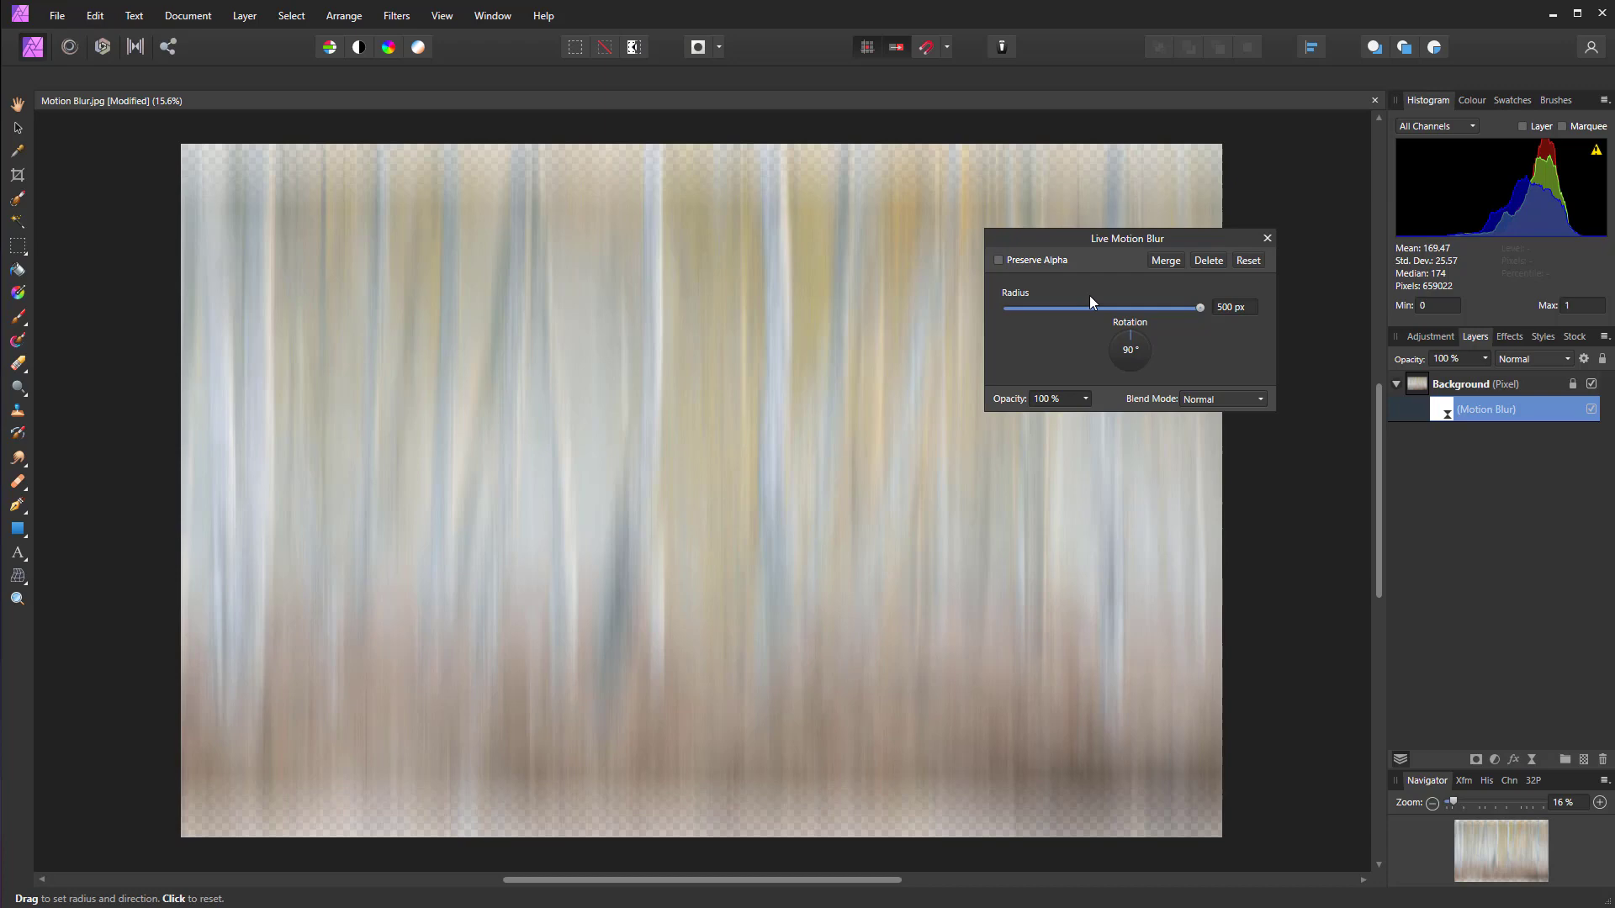
# - Enable Preserve Alpha so edges stay opaque and close the Motion Blur dialog
pyautogui.click(999, 259)
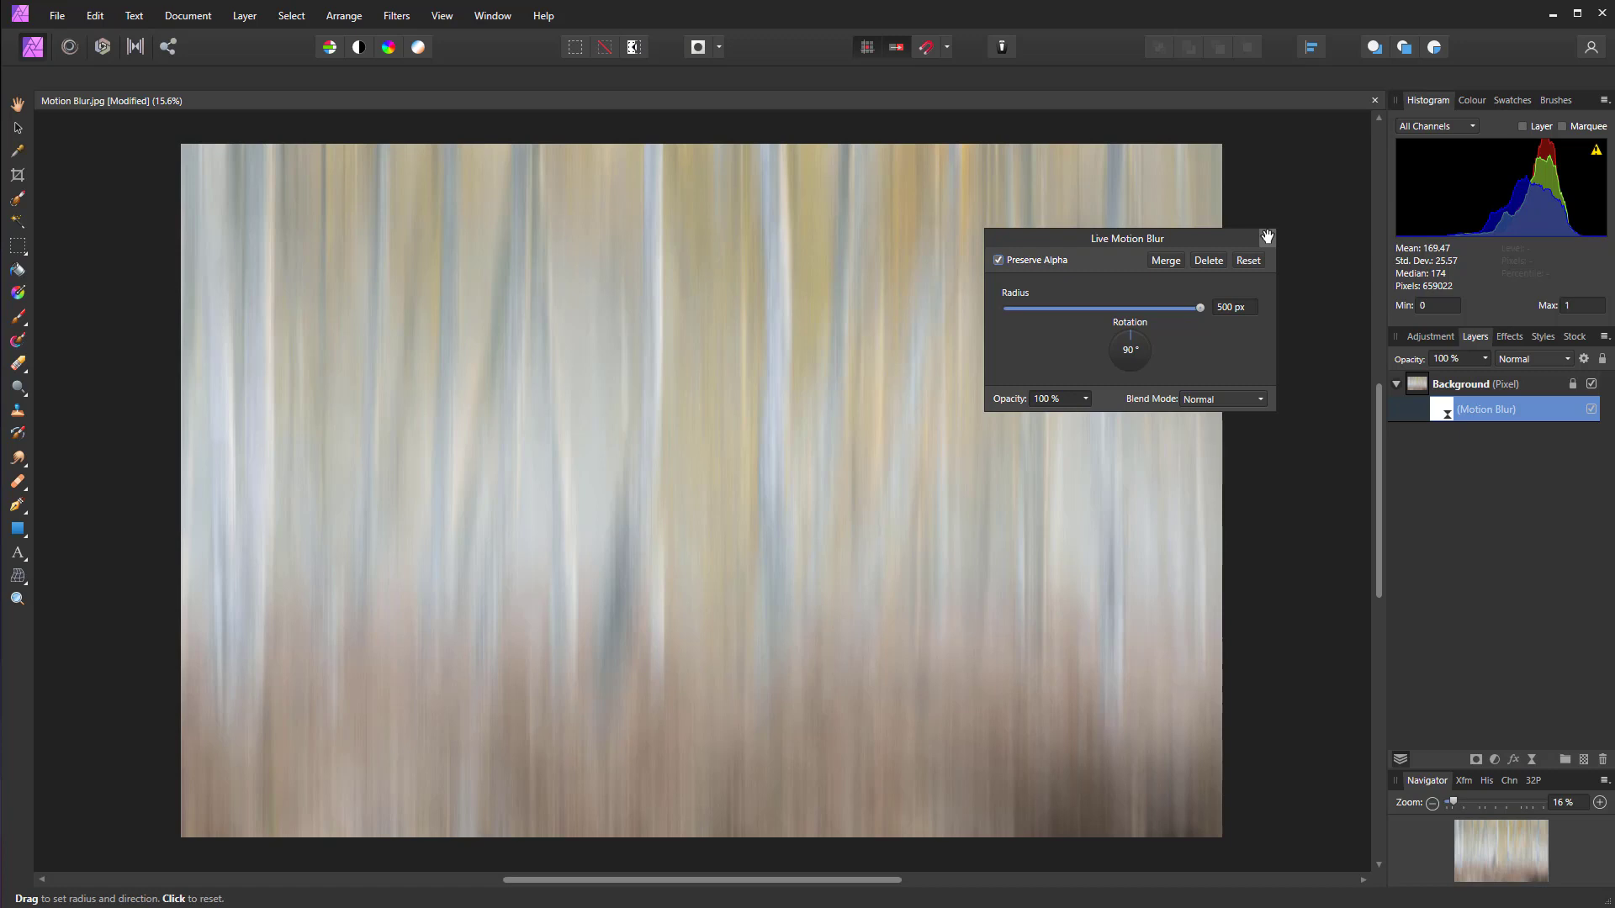
pyautogui.click(1267, 238)
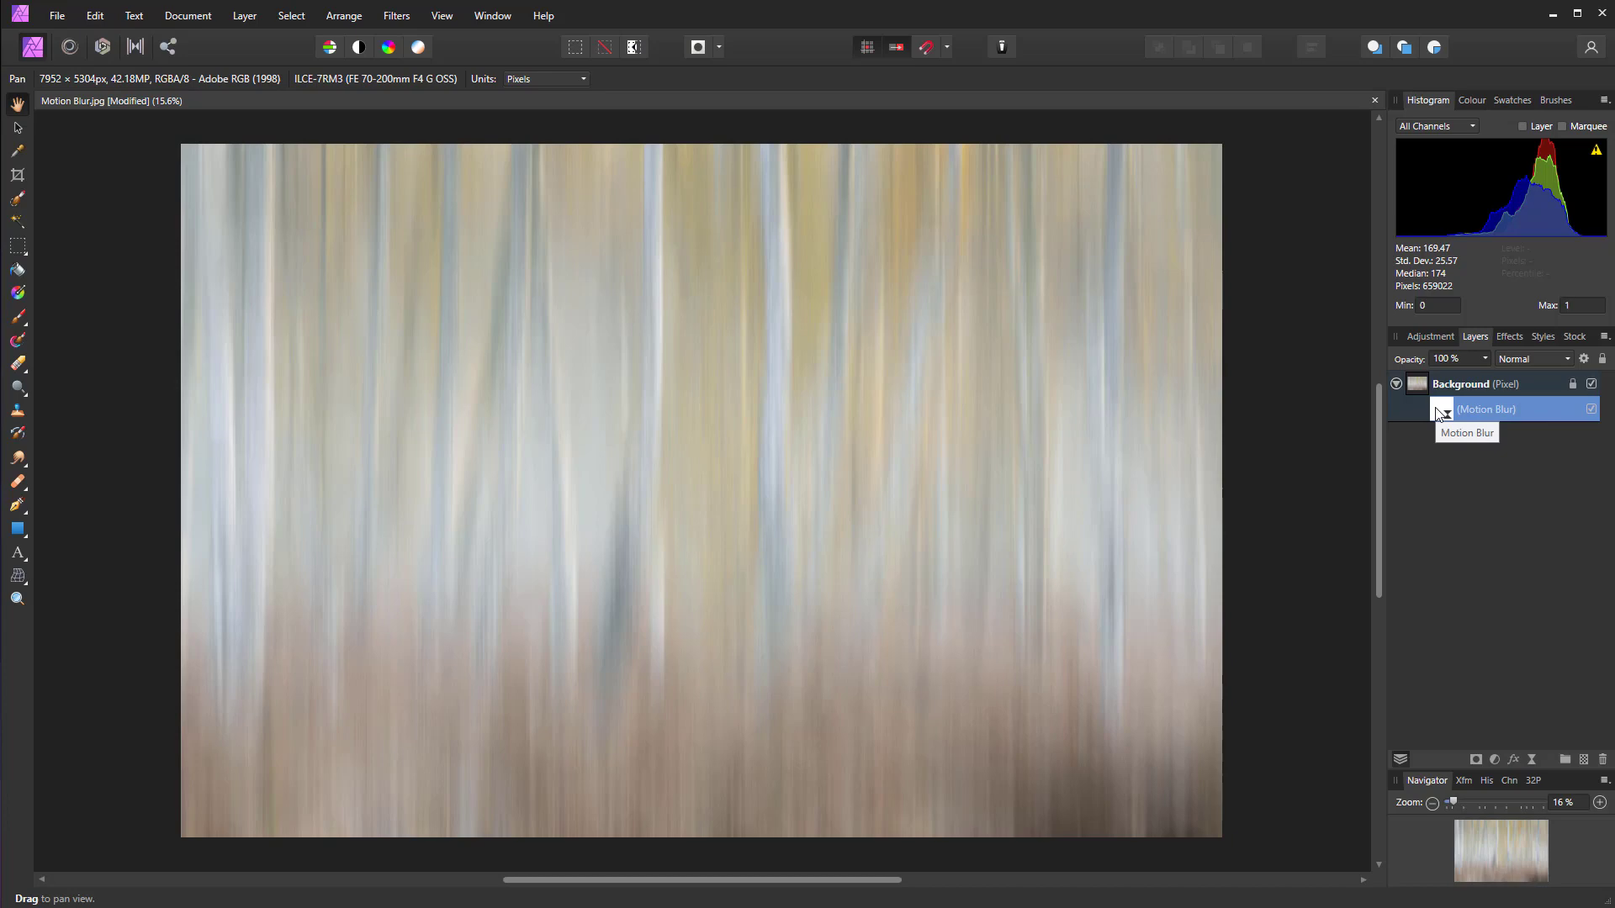
# - Target the live Motion Blur layer for mask painting with the 4096 px brush
pyautogui.click(1470, 101)
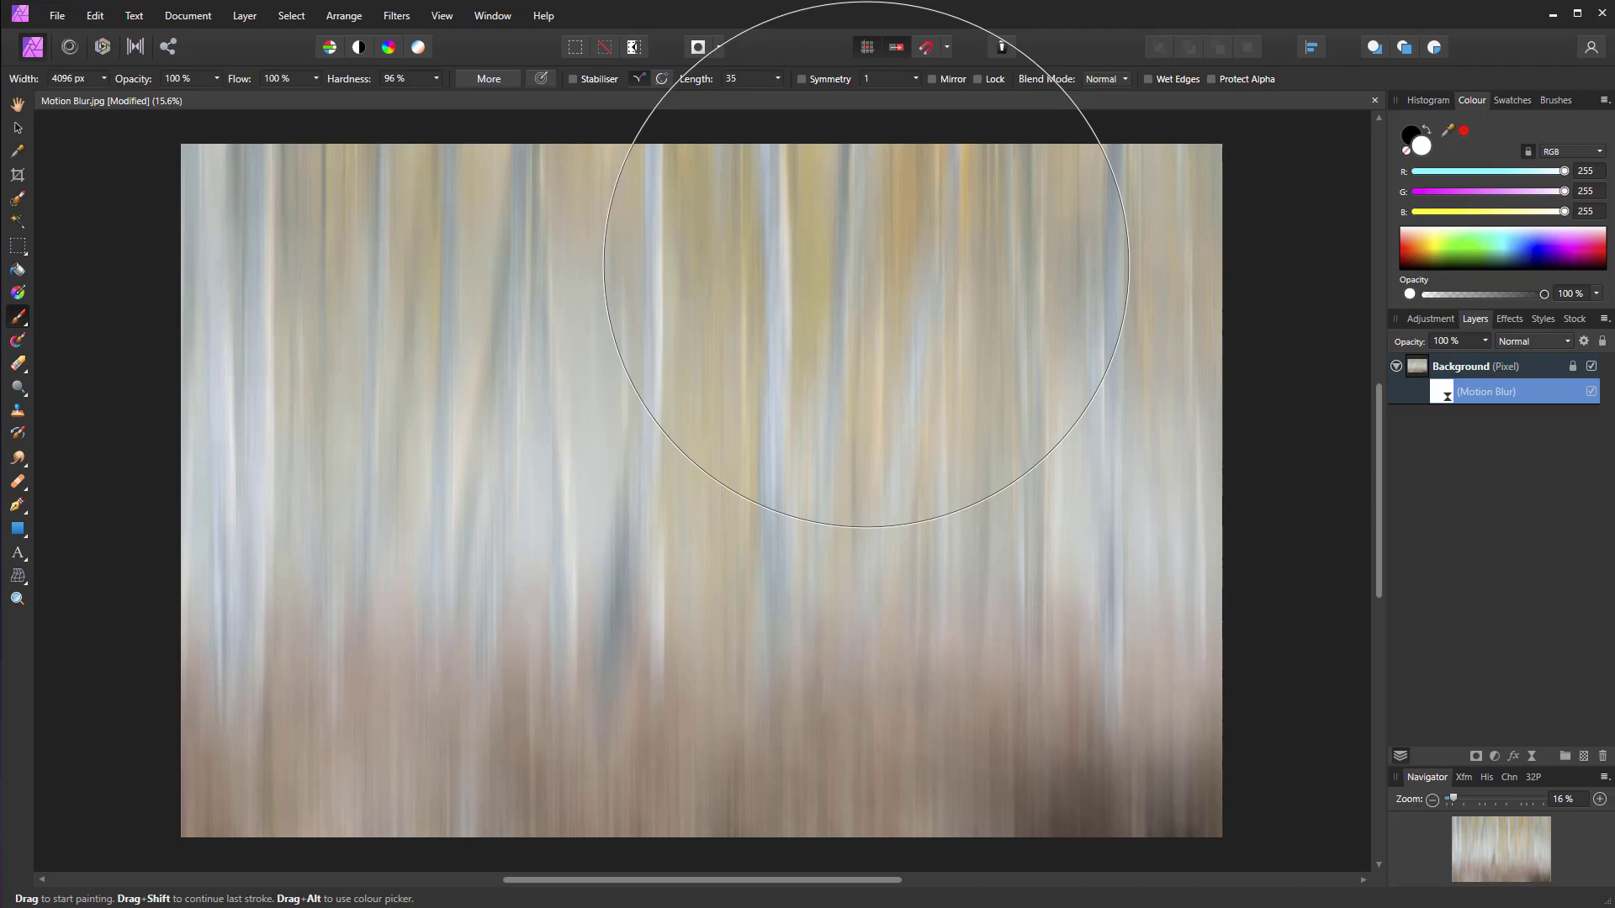
# - With 0% hardness, paint black across the bottom to reveal the sharp fern floor
pyautogui.moveTo(432, 96); pyautogui.dragTo(340, 95)
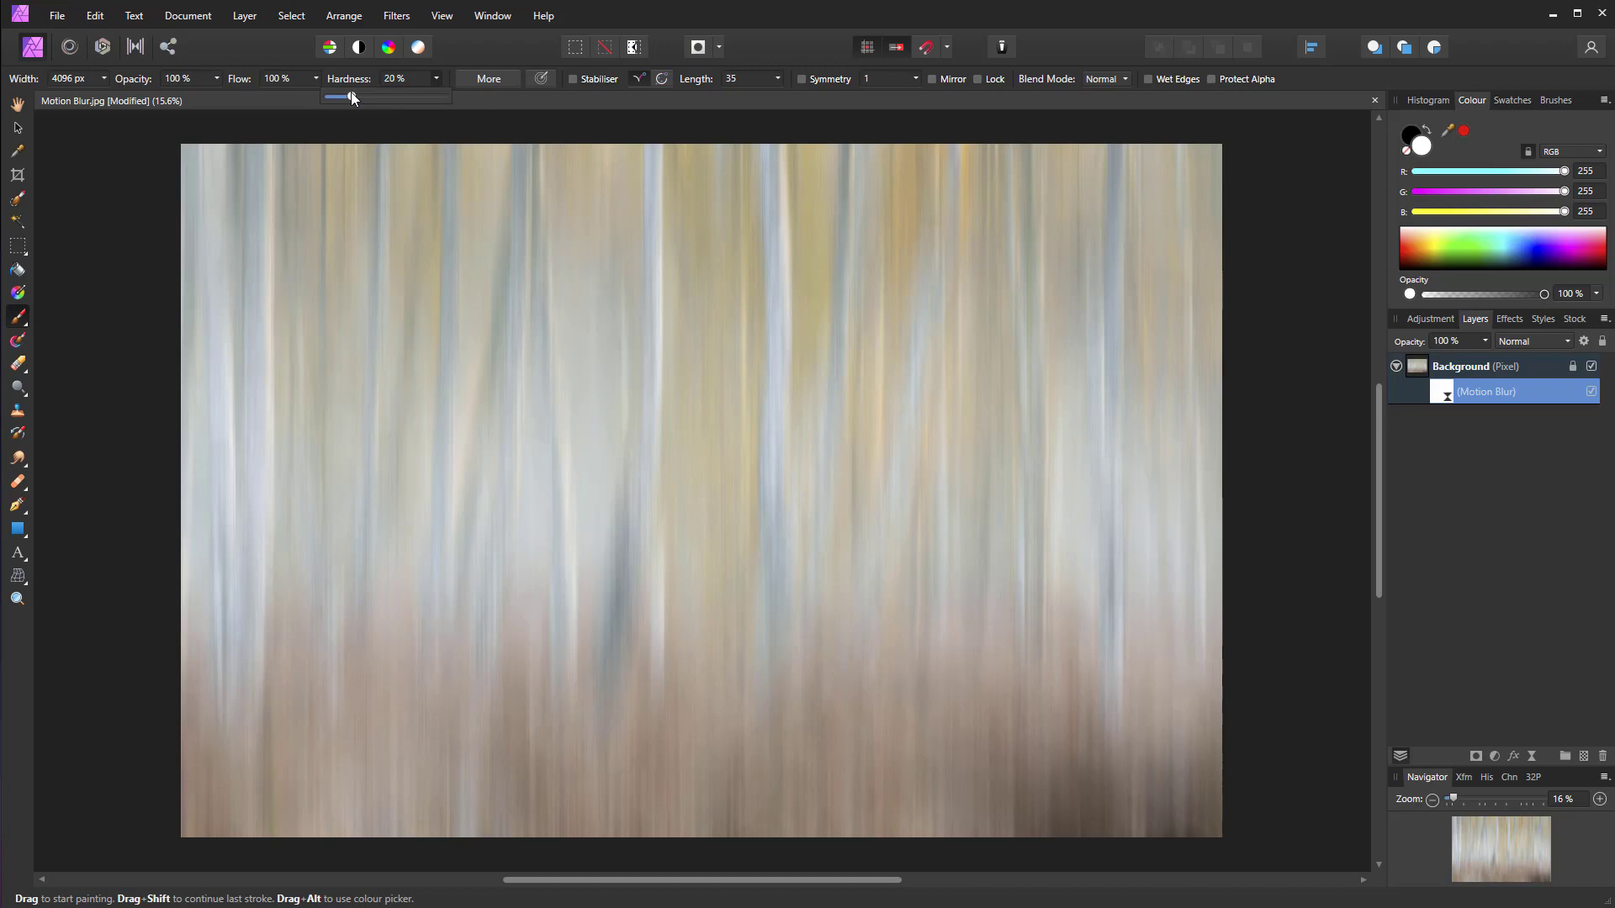
pyautogui.moveTo(340, 96); pyautogui.dragTo(326, 96)
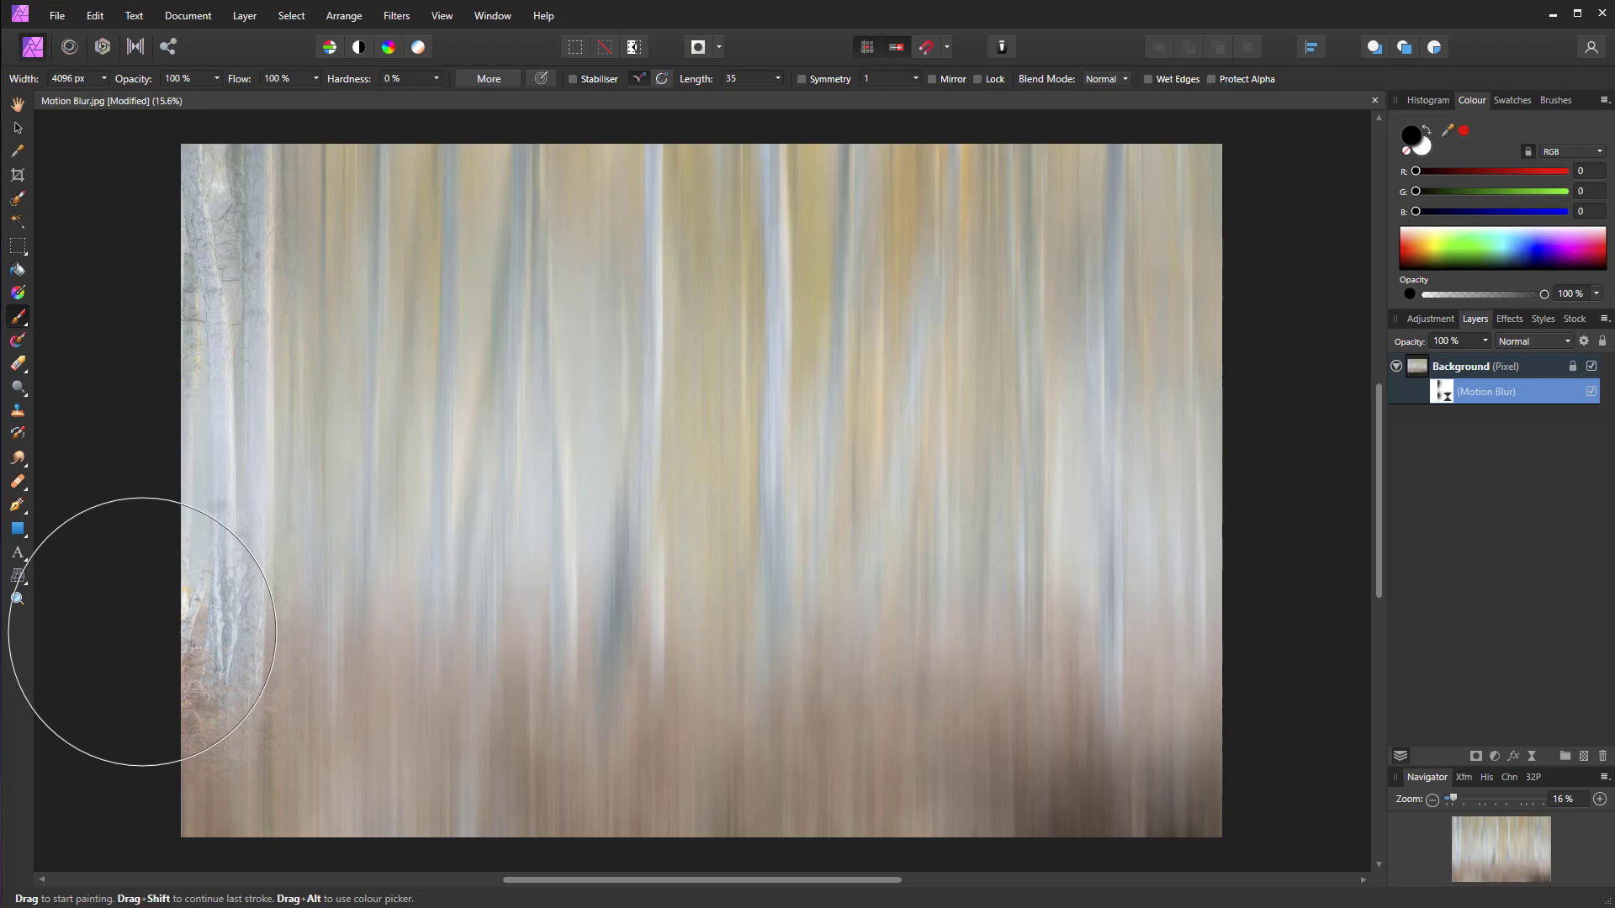
pyautogui.moveTo(155, 628); pyautogui.dragTo(226, 731)
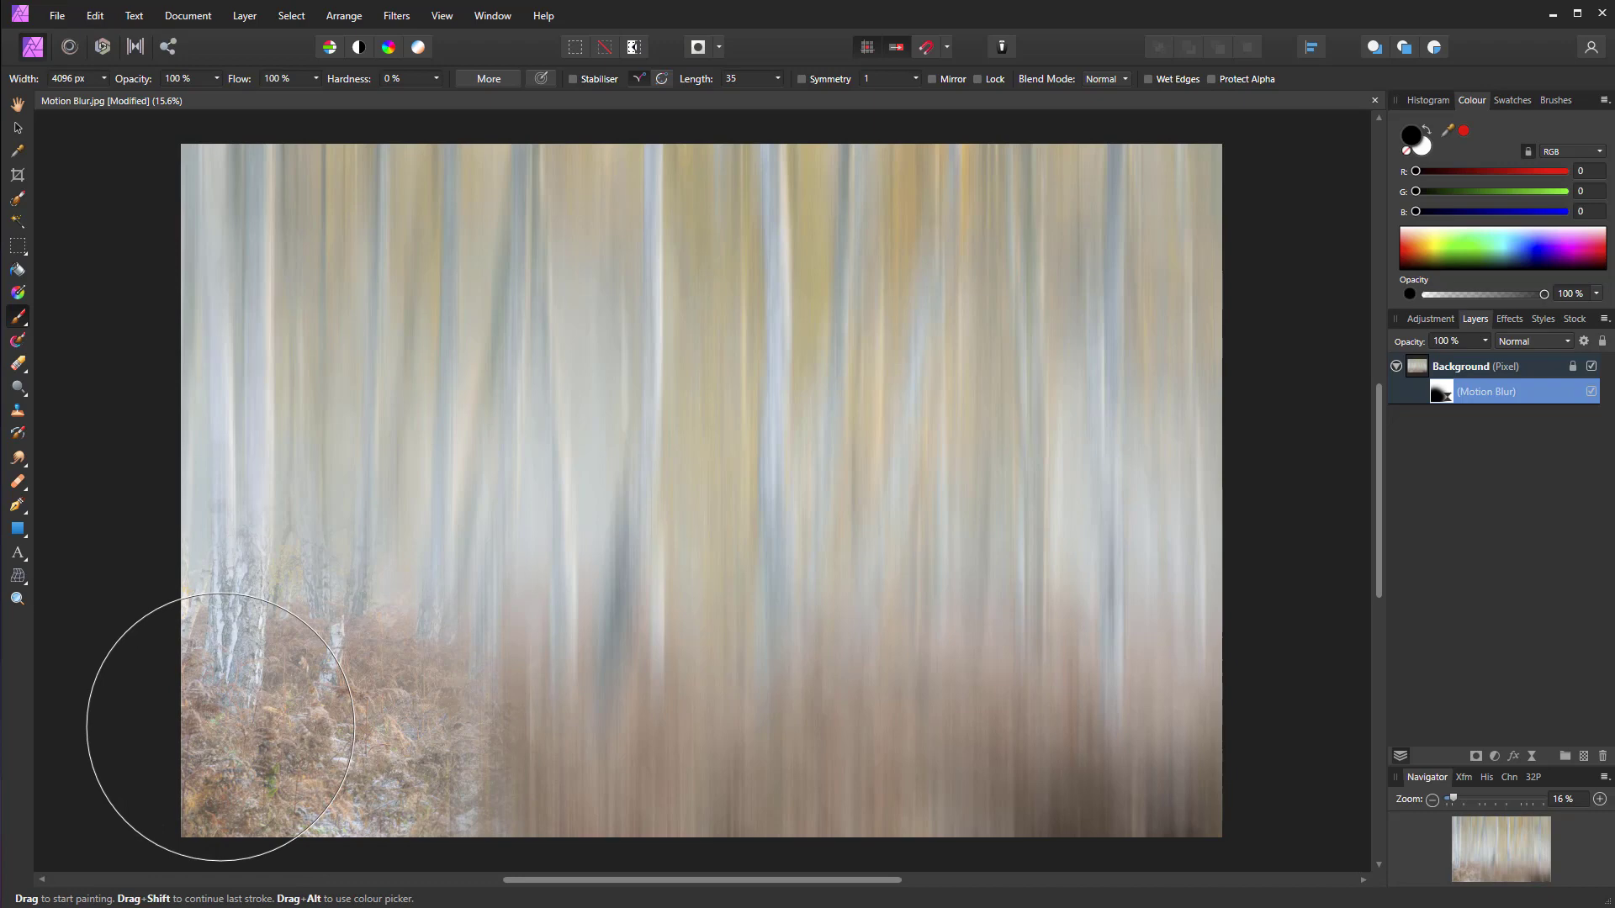
pyautogui.moveTo(221, 731); pyautogui.dragTo(700, 783)
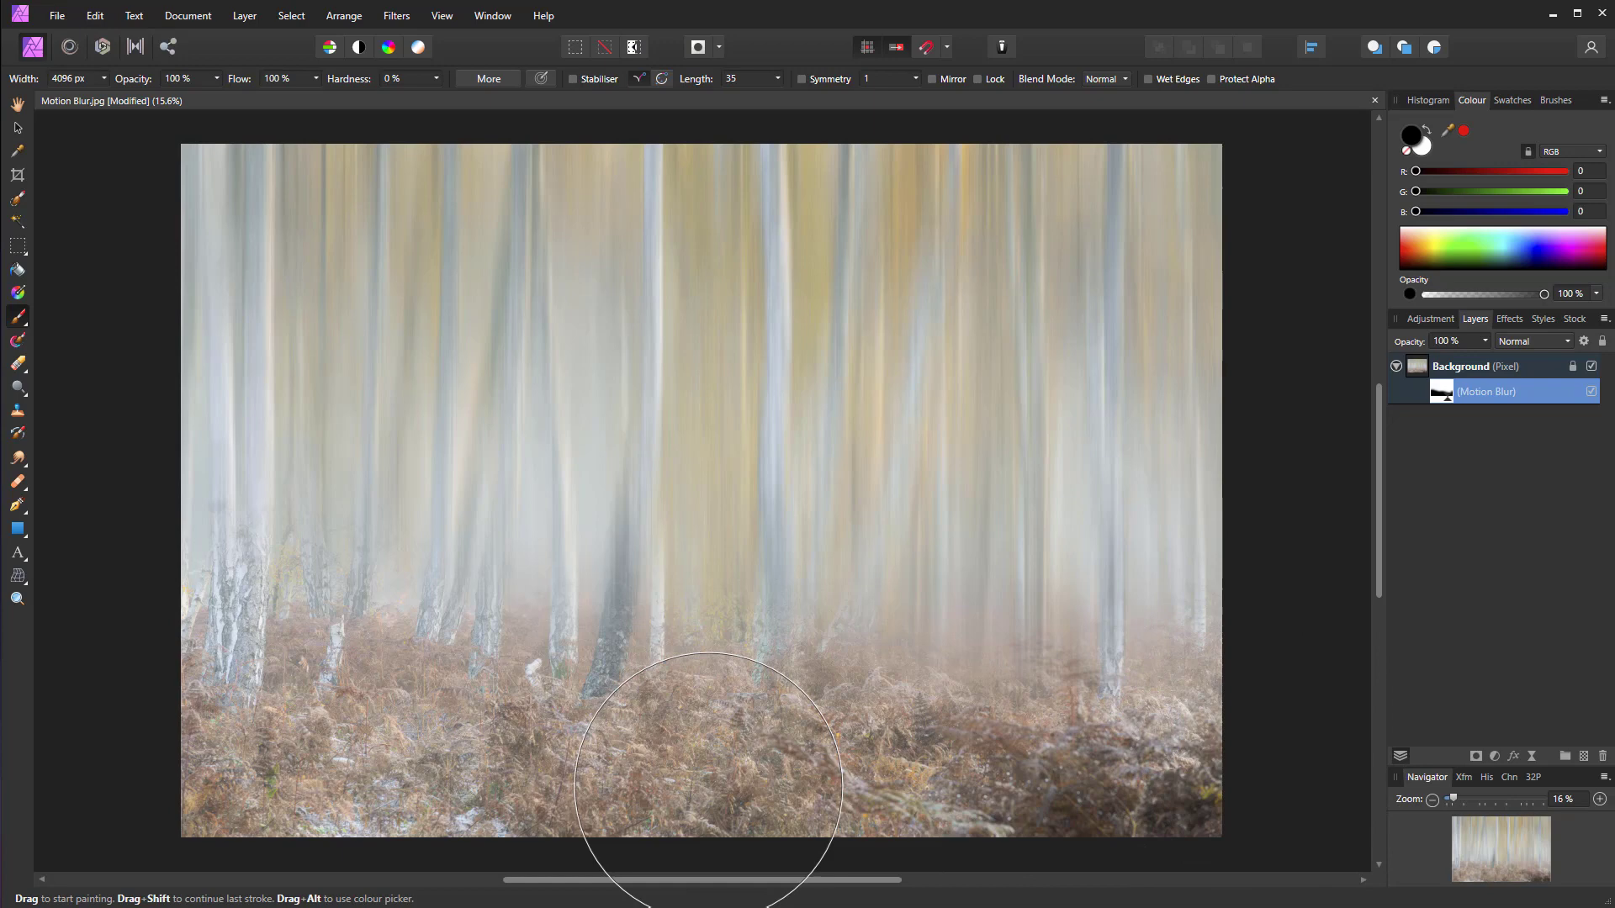
pyautogui.moveTo(449, 700)
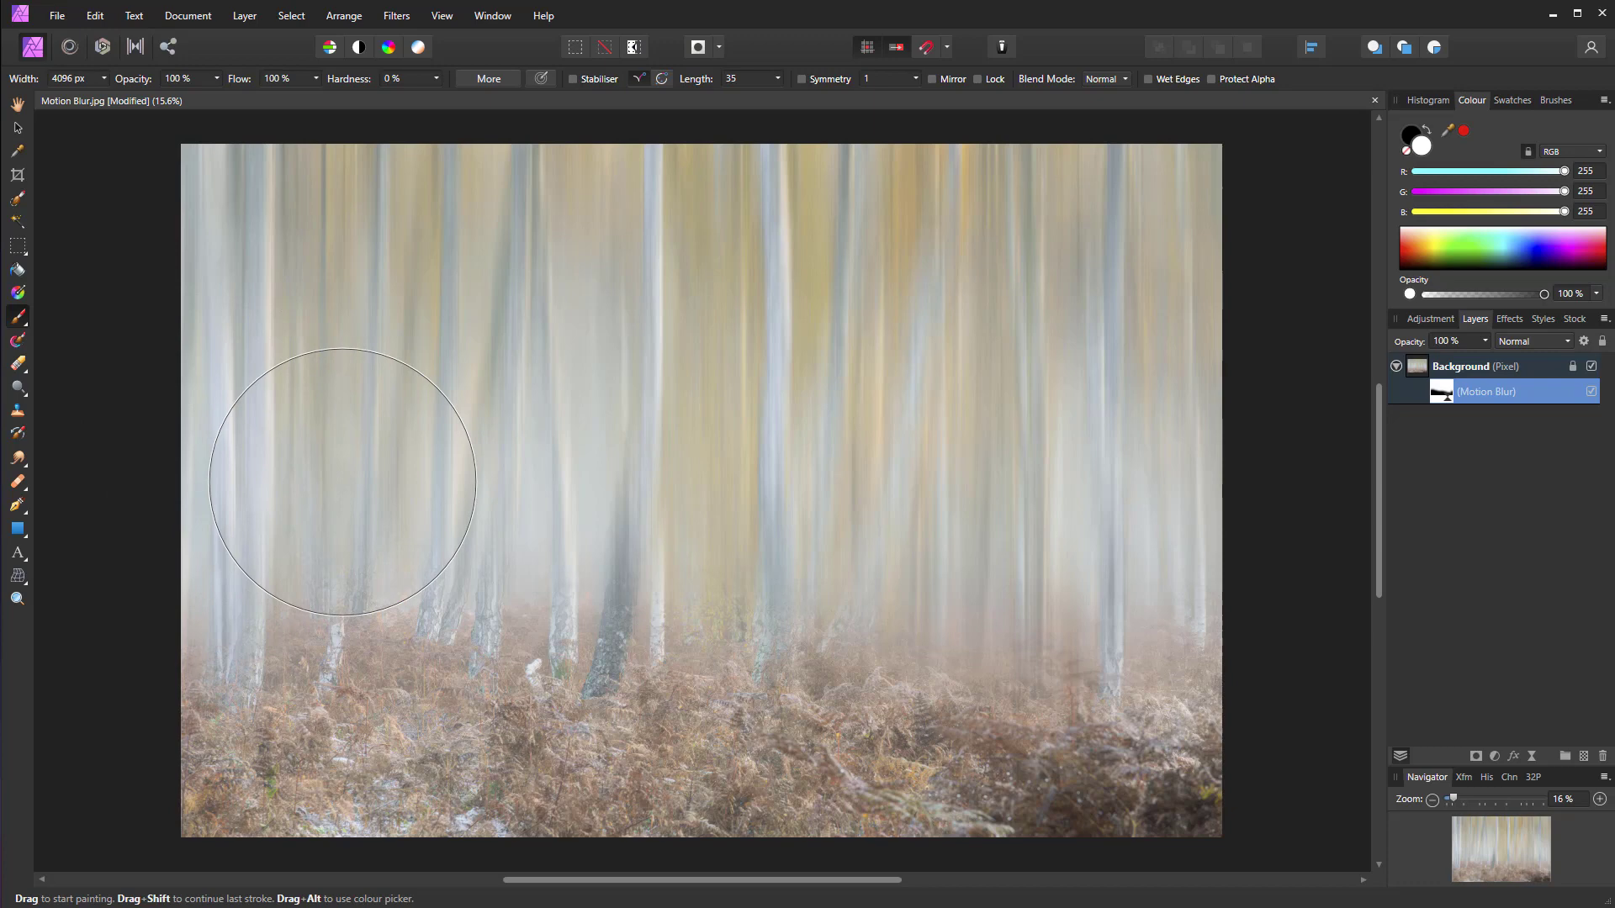
pyautogui.moveTo(1164, 551)
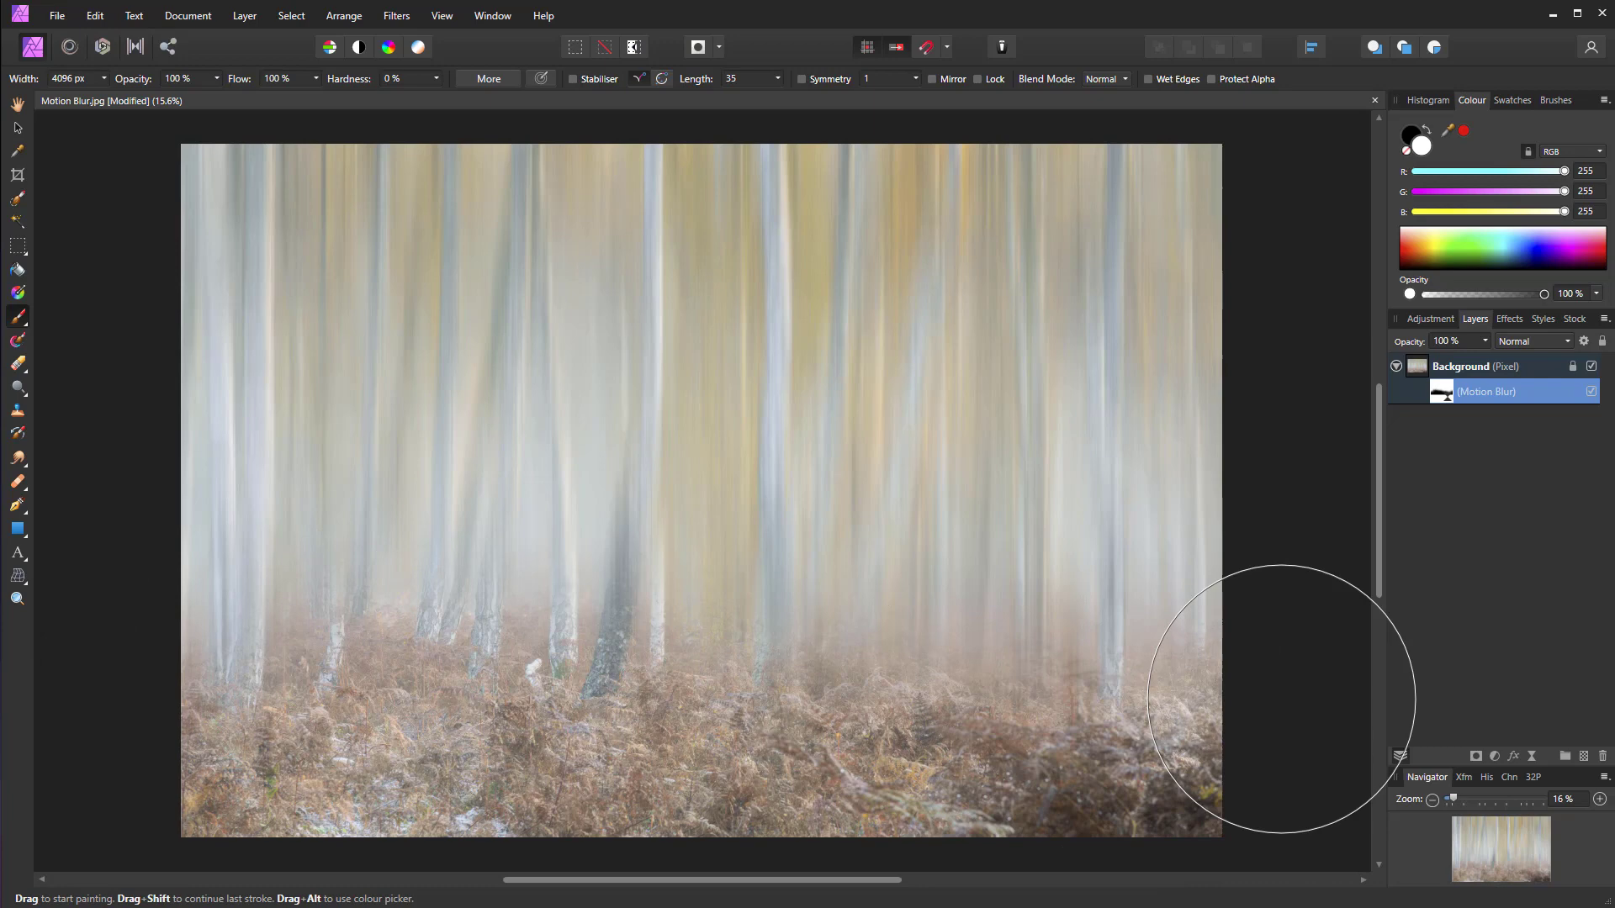
pyautogui.moveTo(1581, 557)
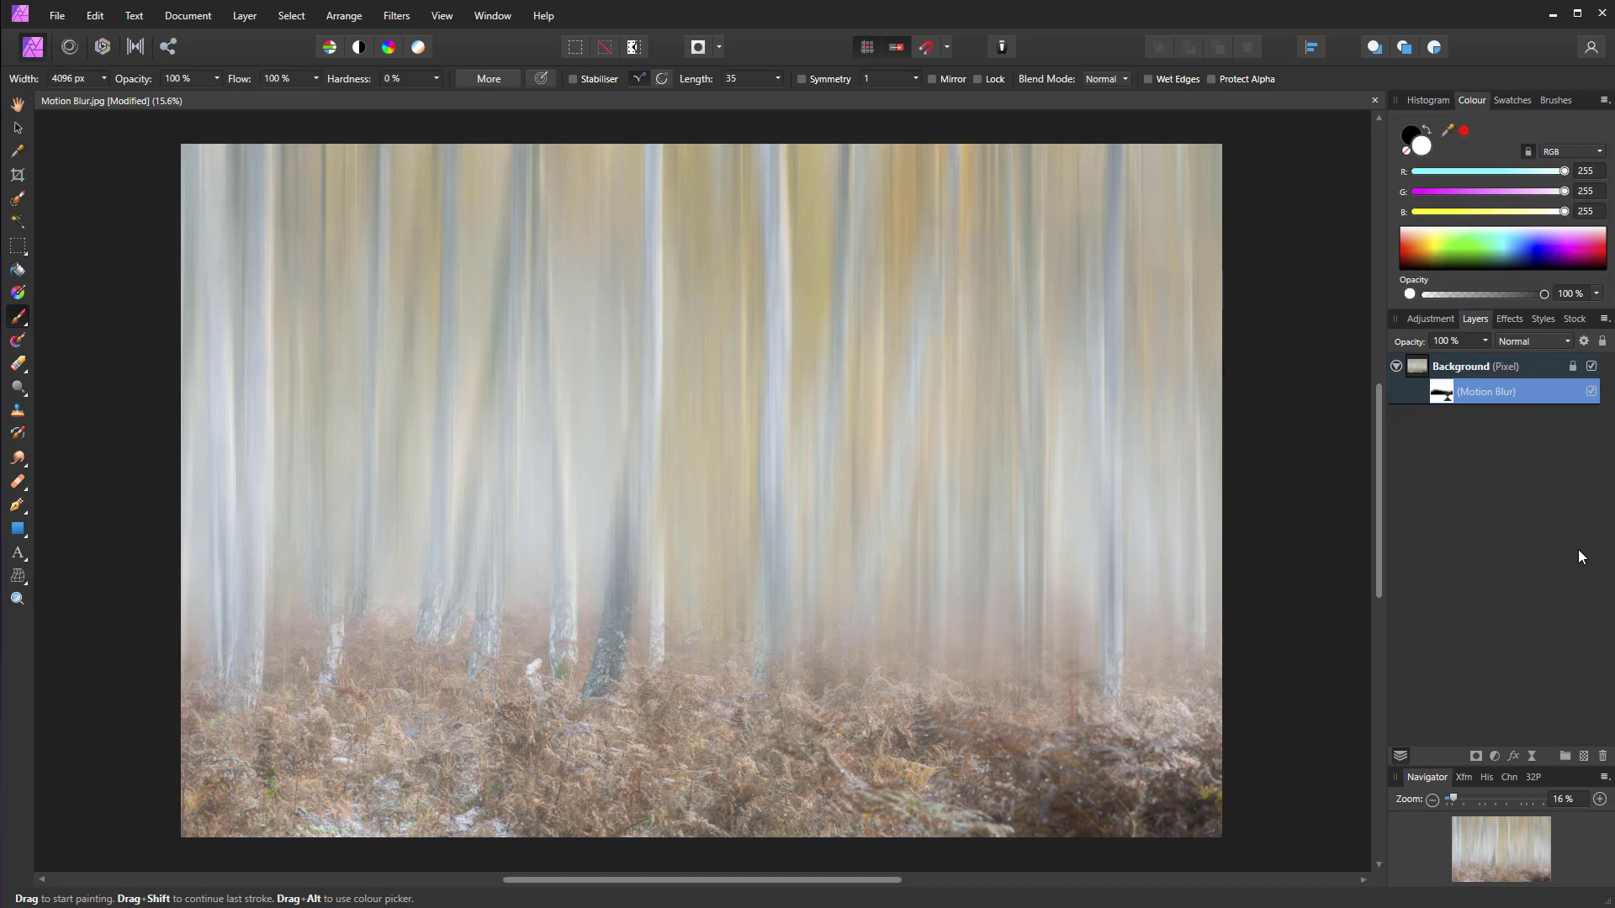